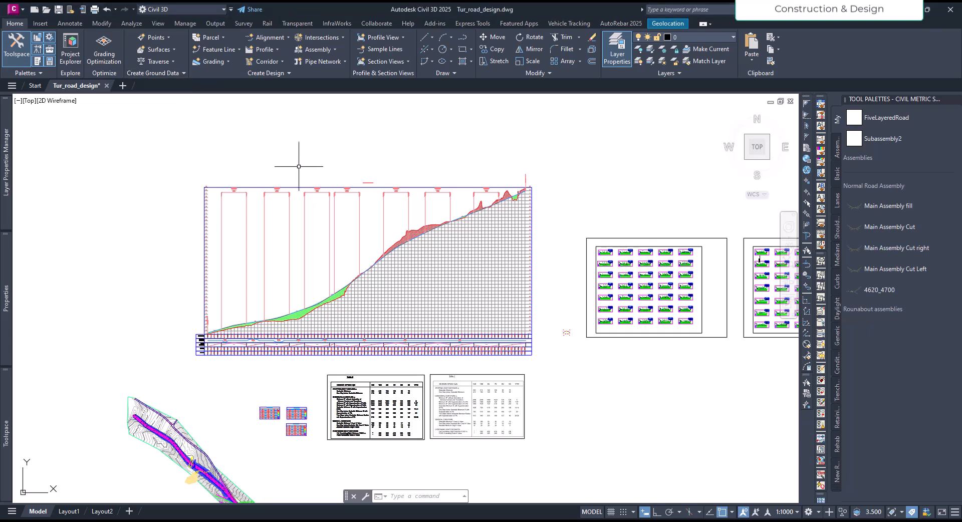
mouse_move(314, 241)
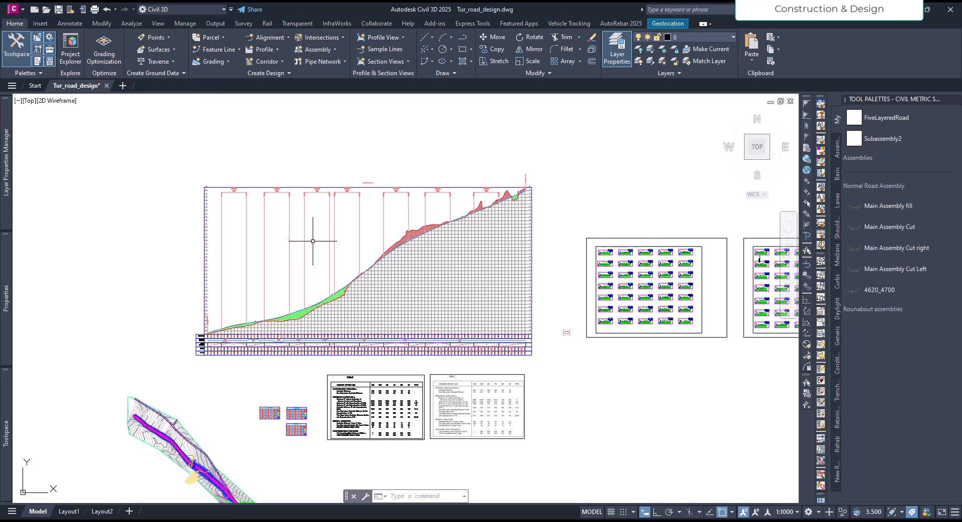
- Select the Tut_pro profile view and bring up its Profile View Properties on the Bands list
left_click(368, 275)
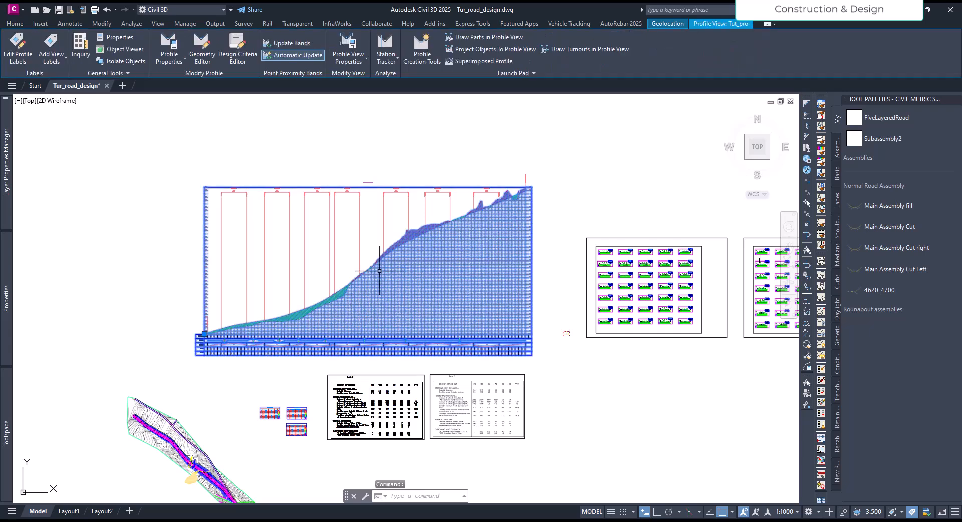
scroll("up", 3)
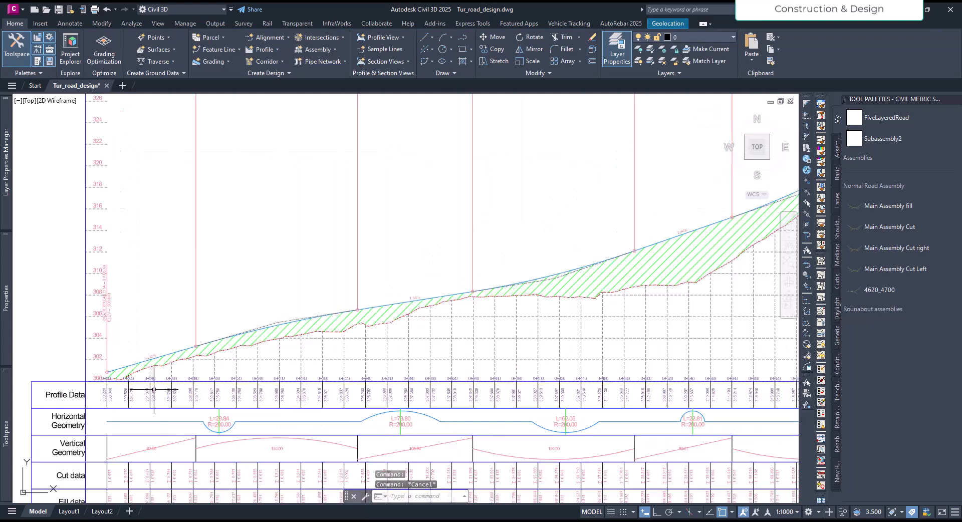
scroll("up", 3)
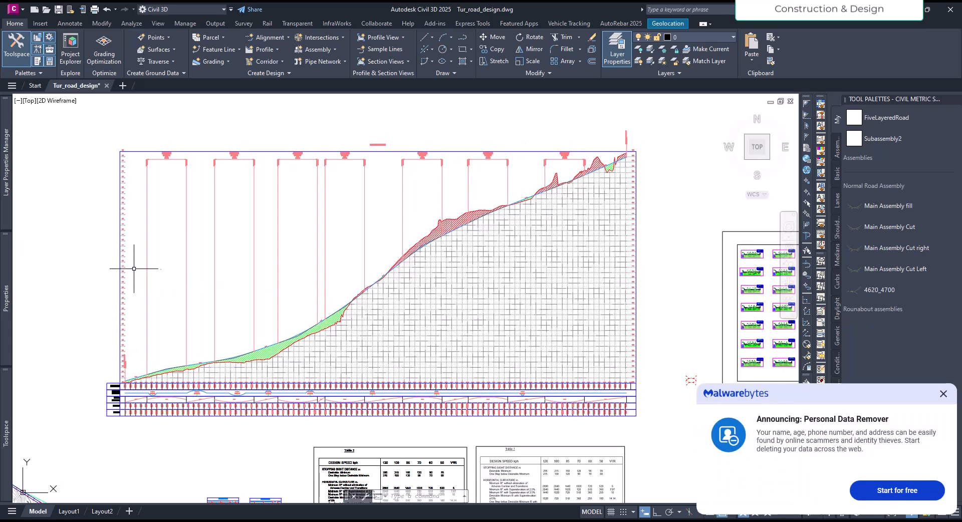
mouse_move(584, 271)
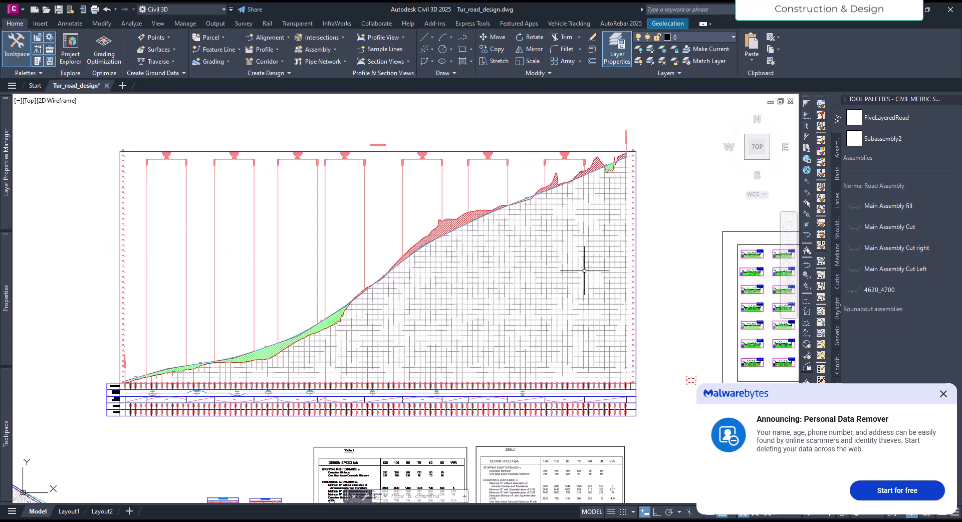
mouse_move(944, 395)
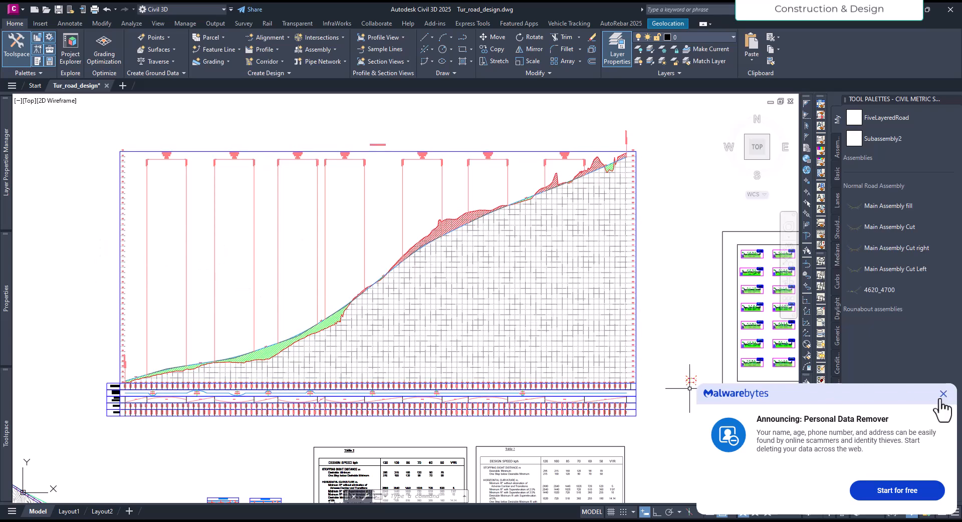
left_click(944, 394)
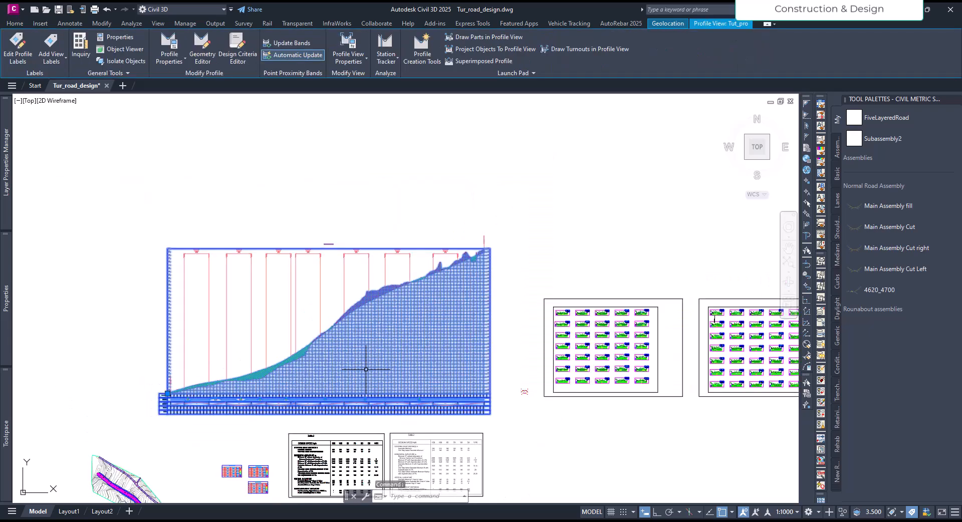
mouse_move(356, 353)
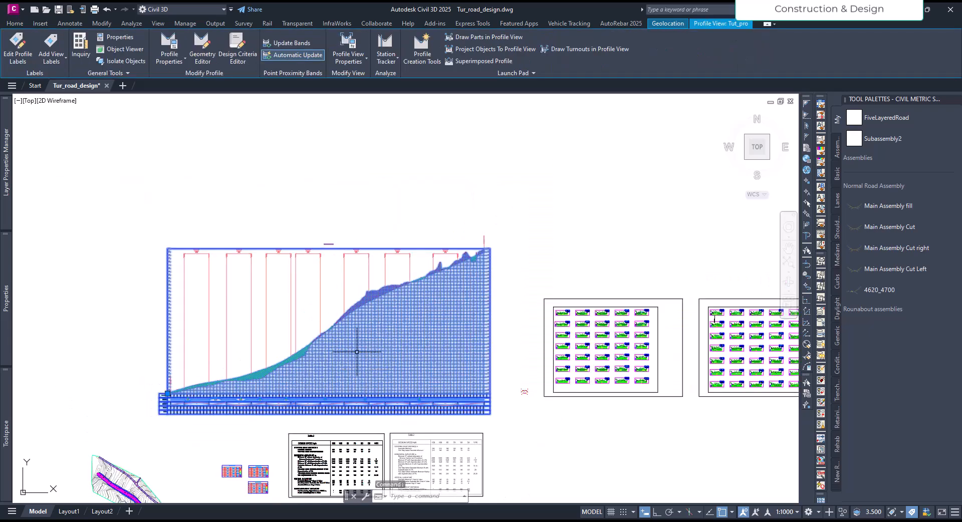
left_click(14, 23)
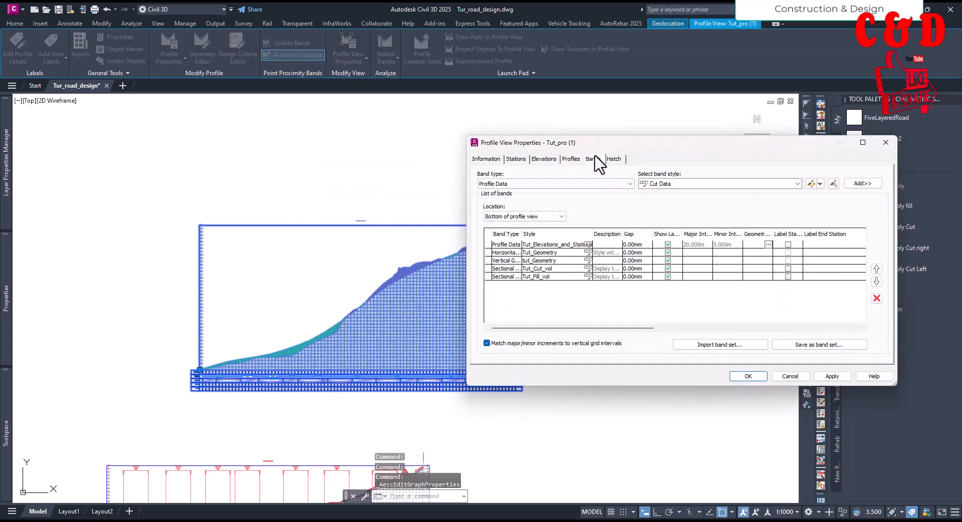
- On Elevations, use a user-specified height and enable Split profile view in Manual mode
left_click(543, 159)
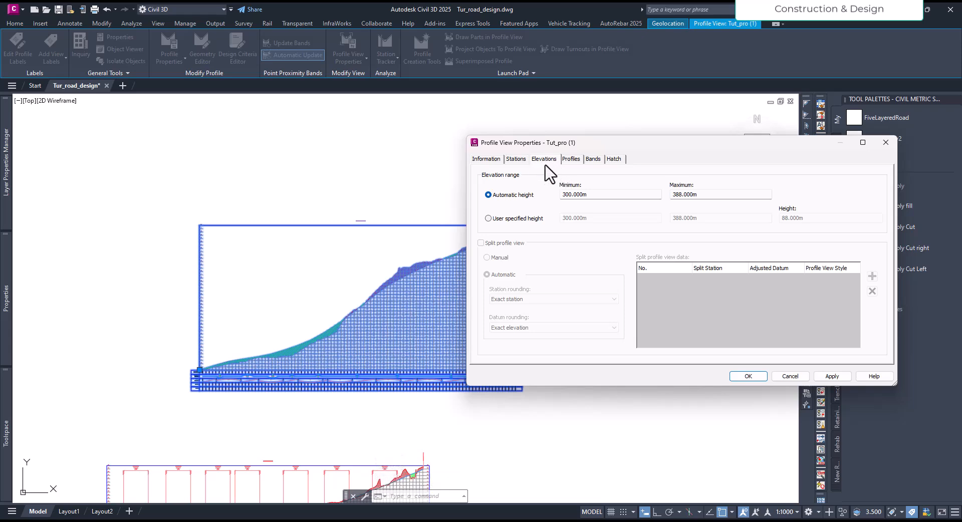
left_click(488, 219)
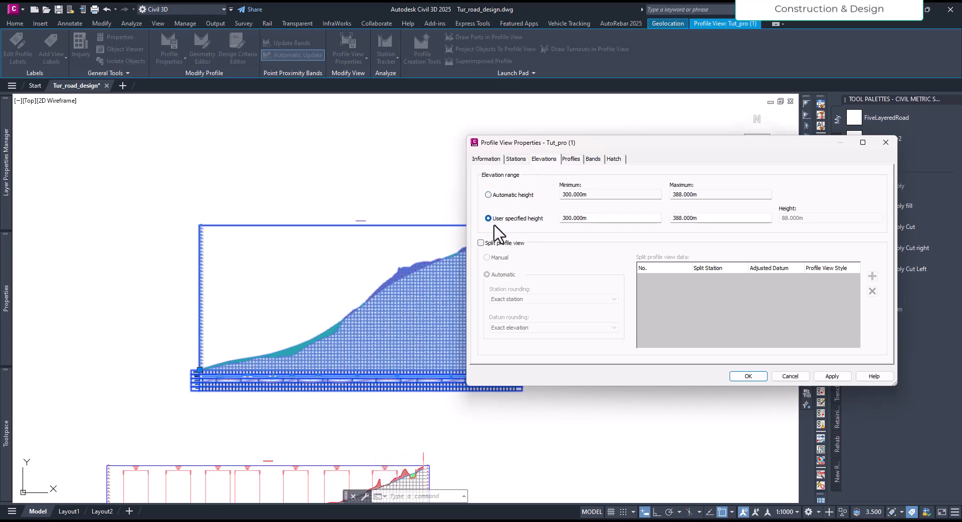
mouse_move(534, 239)
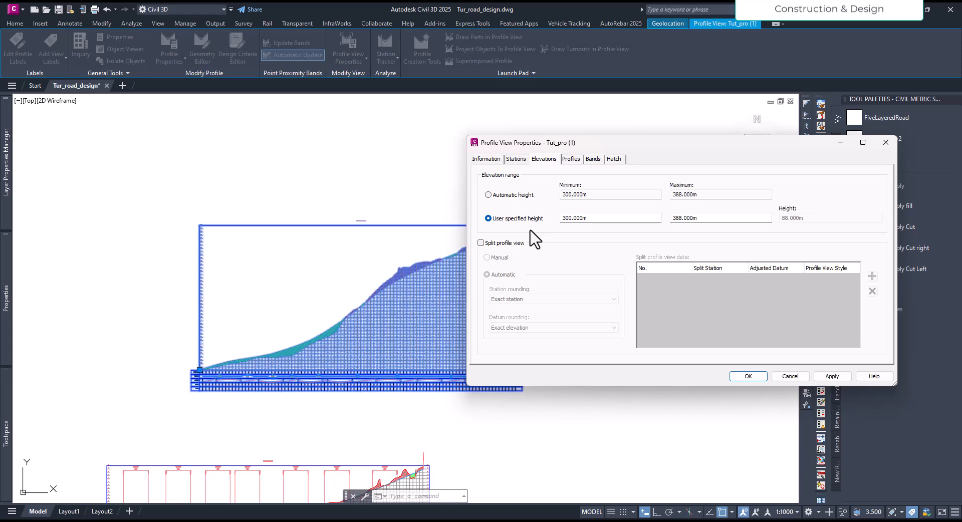
mouse_move(485, 258)
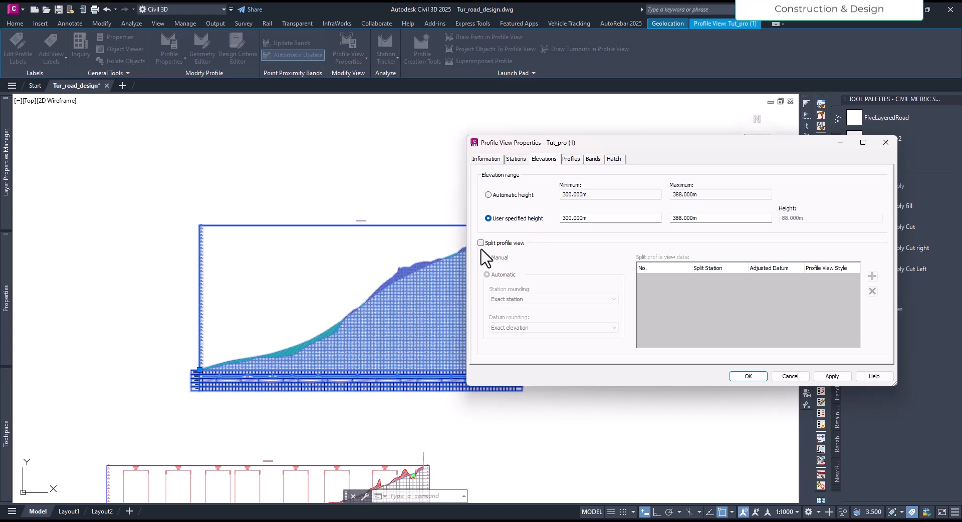
left_click(481, 242)
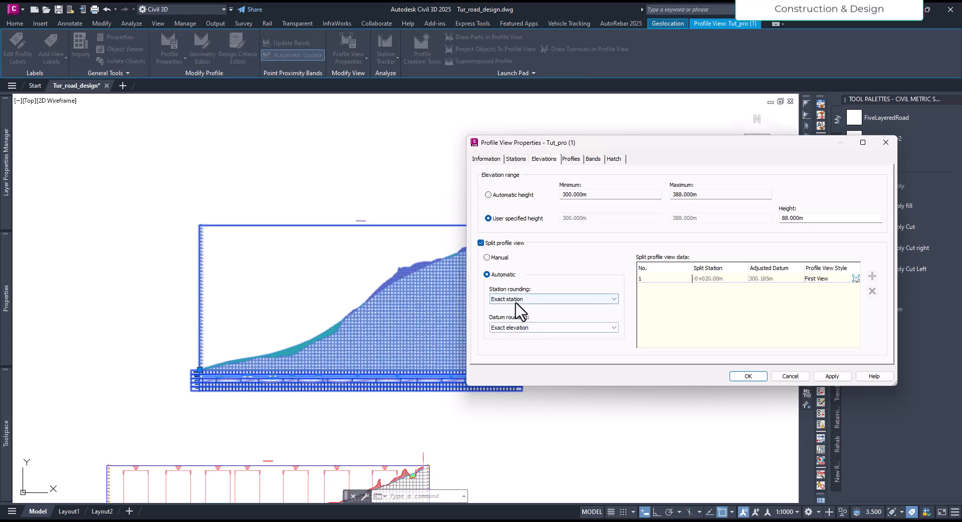
left_click(488, 258)
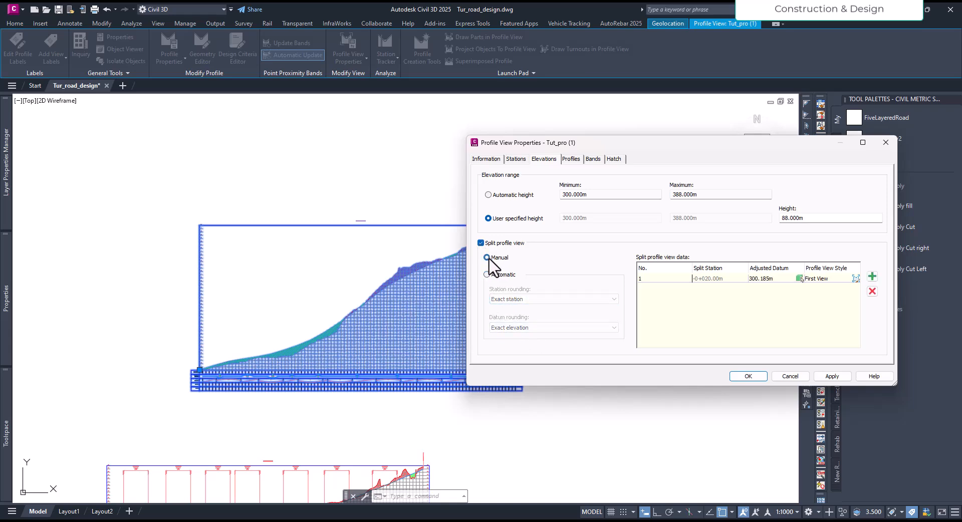
left_click(487, 258)
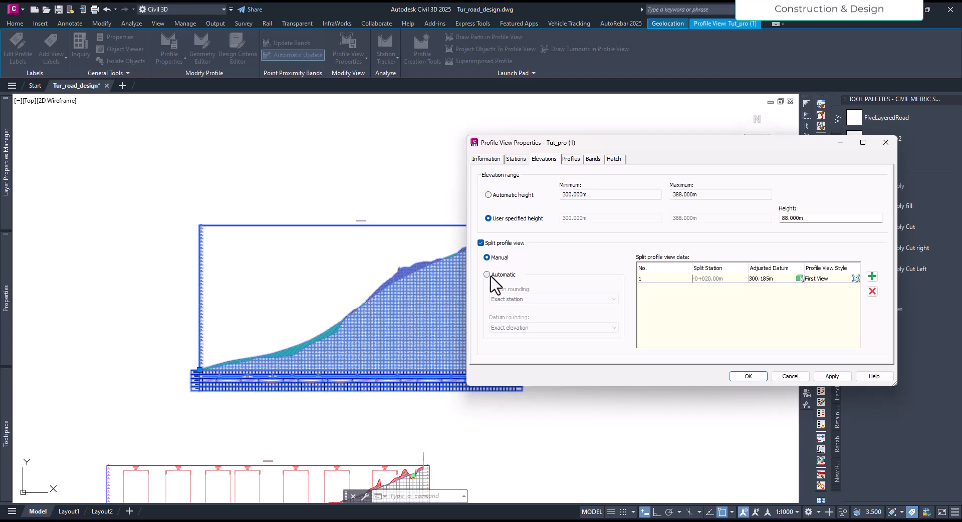
mouse_move(518, 270)
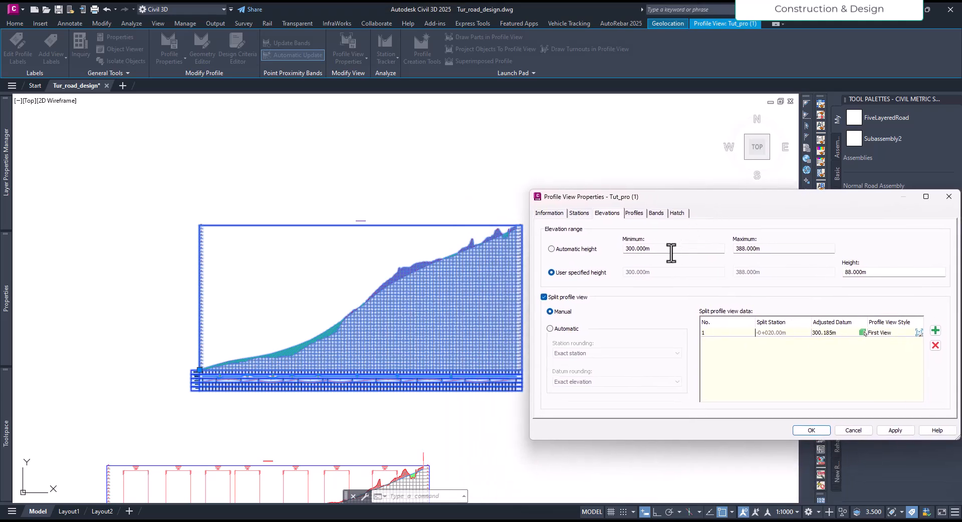
mouse_move(365, 343)
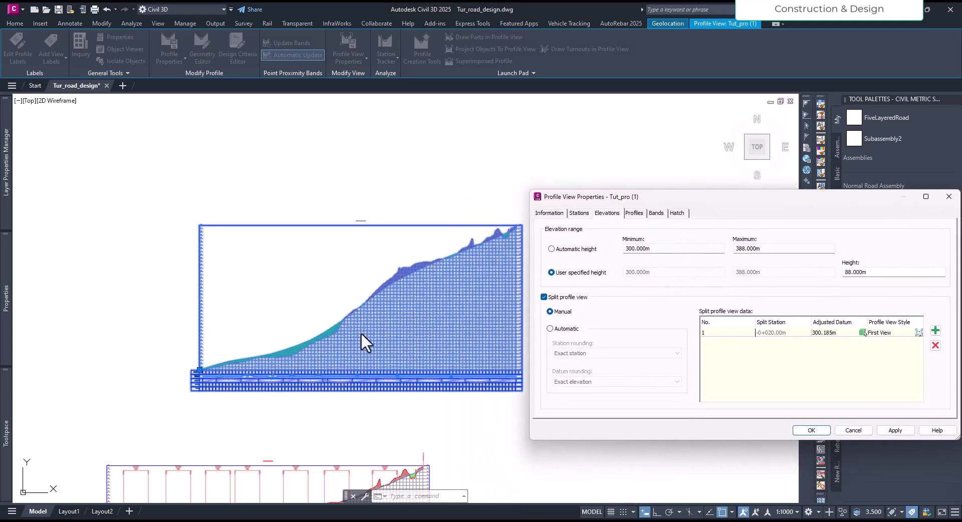
mouse_move(353, 318)
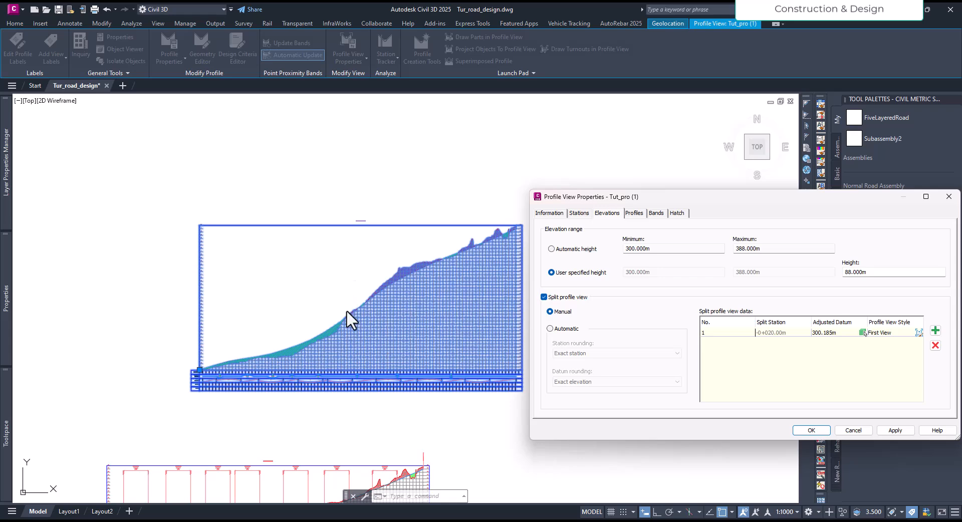
mouse_move(839, 350)
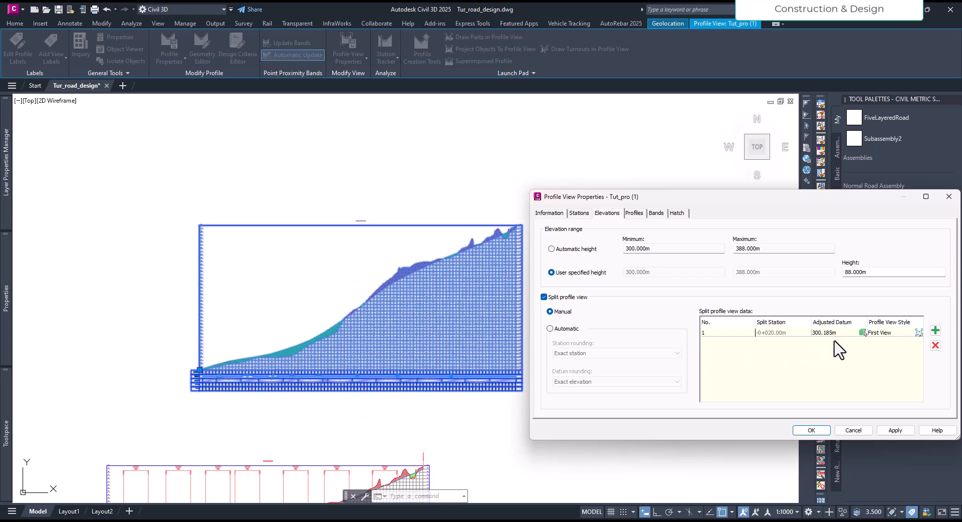
mouse_move(891, 344)
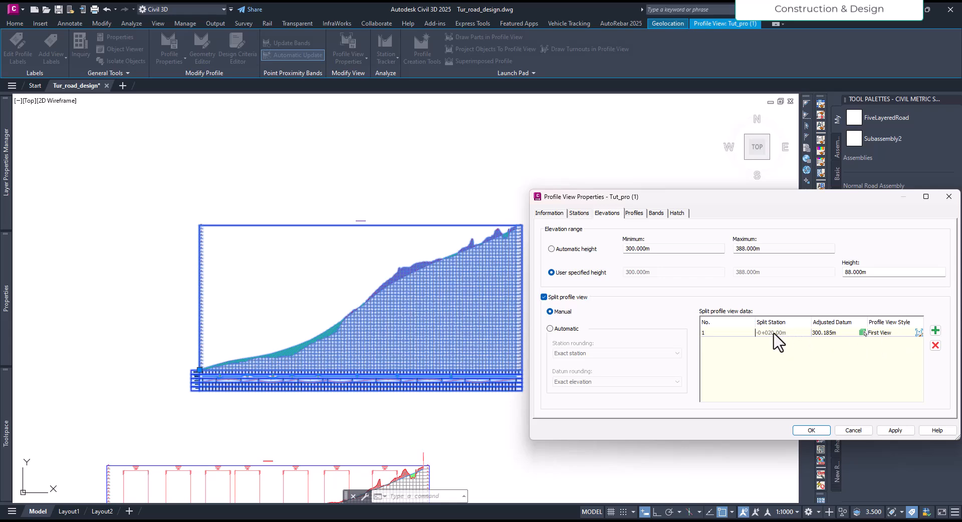
mouse_move(374, 385)
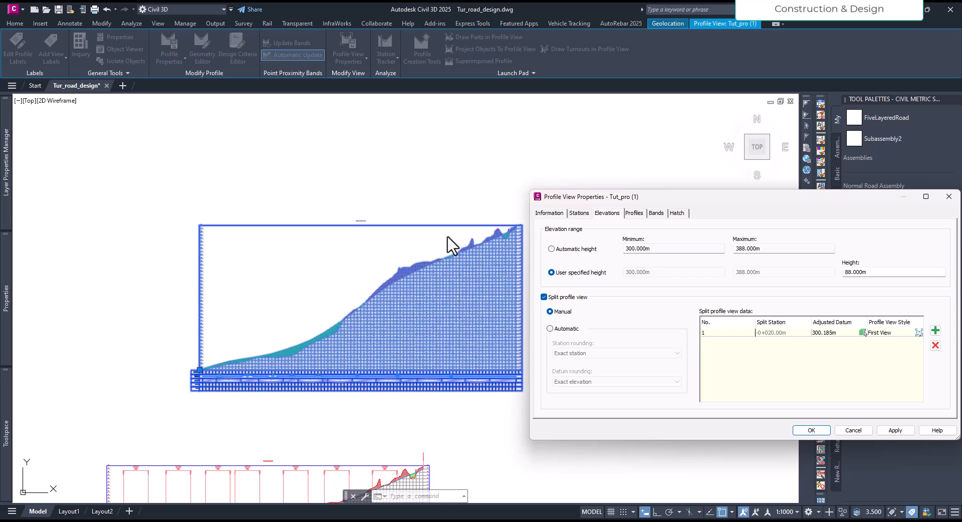
mouse_move(356, 319)
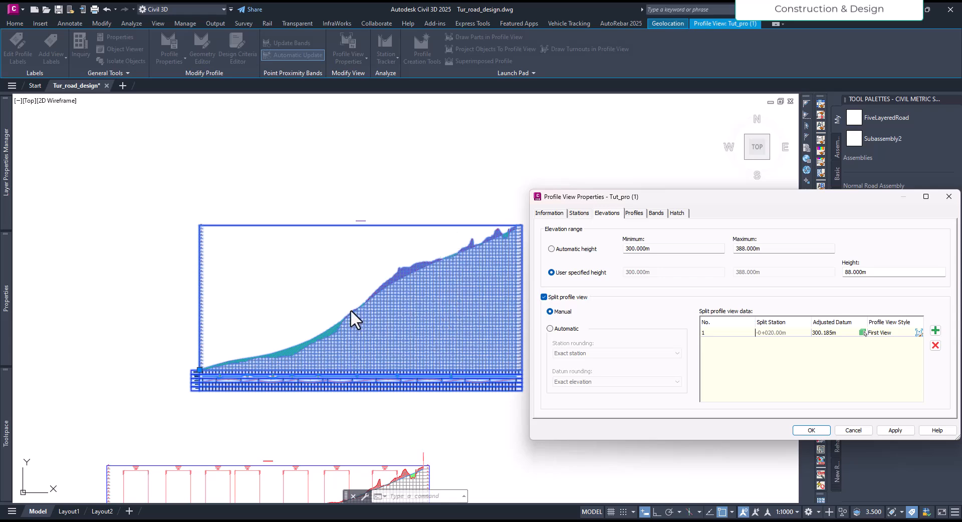
mouse_move(434, 343)
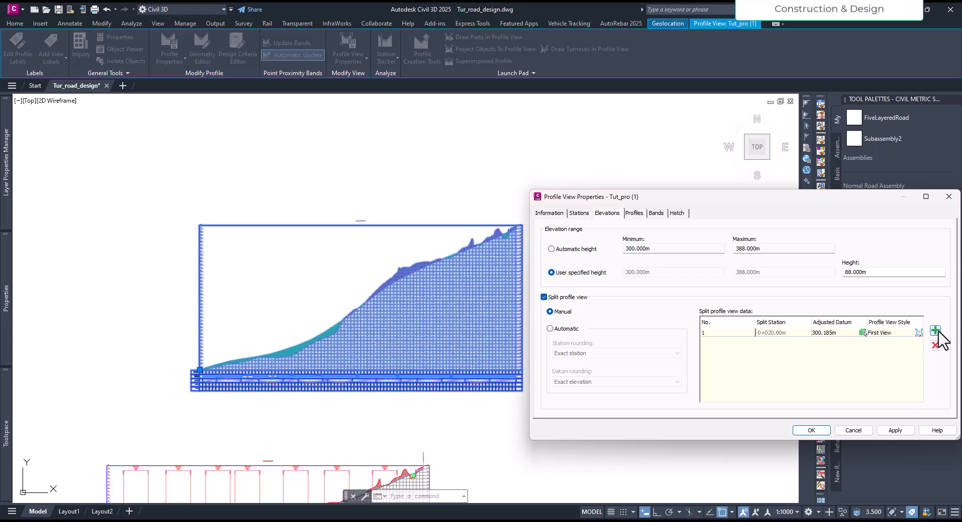
mouse_move(823, 349)
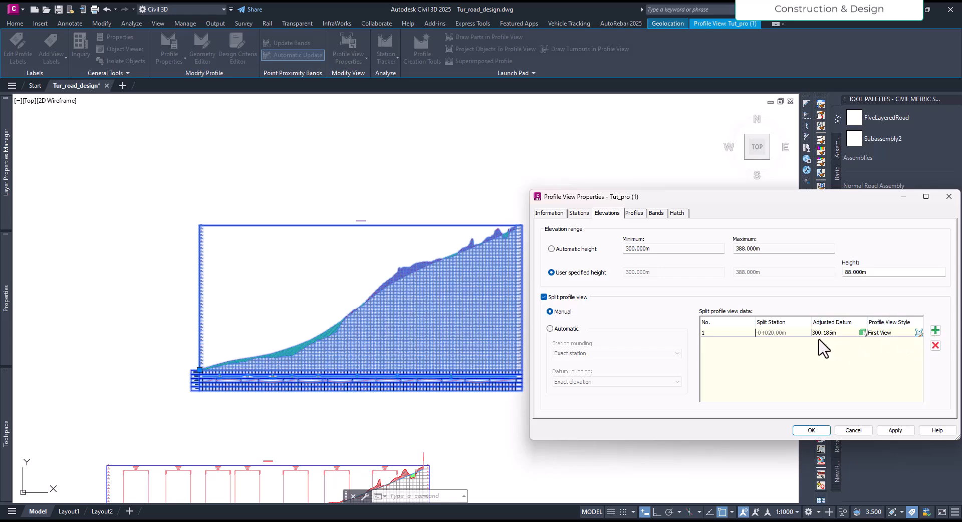
mouse_move(197, 388)
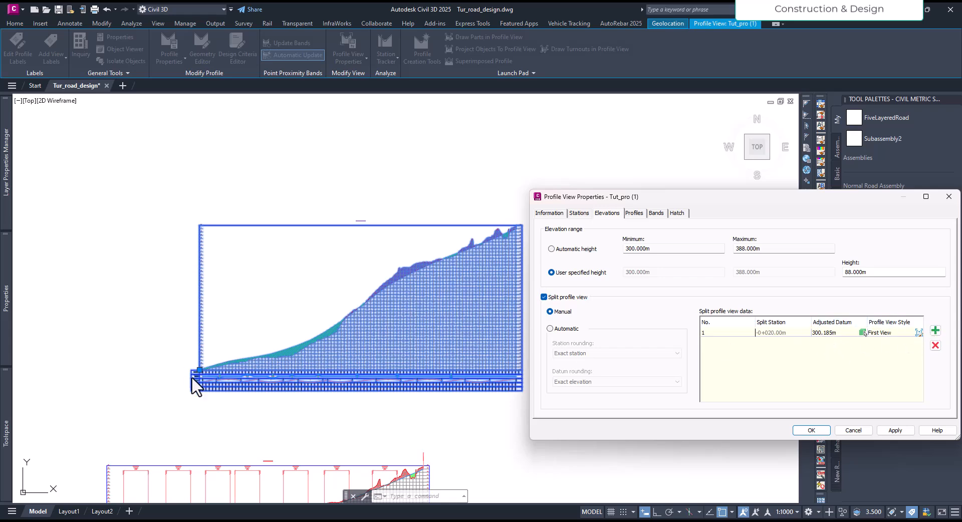
mouse_move(920, 354)
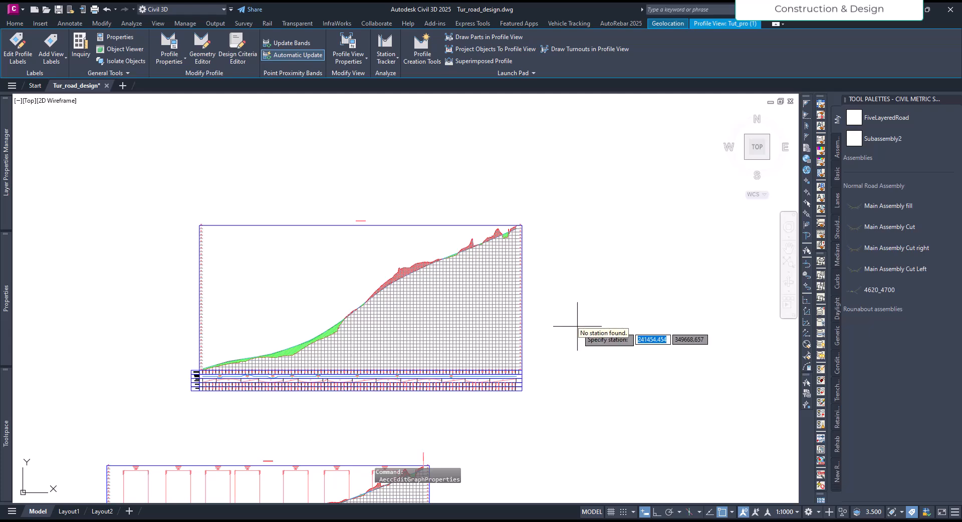
- Add a second manual split row at station 0+940
left_click(348, 50)
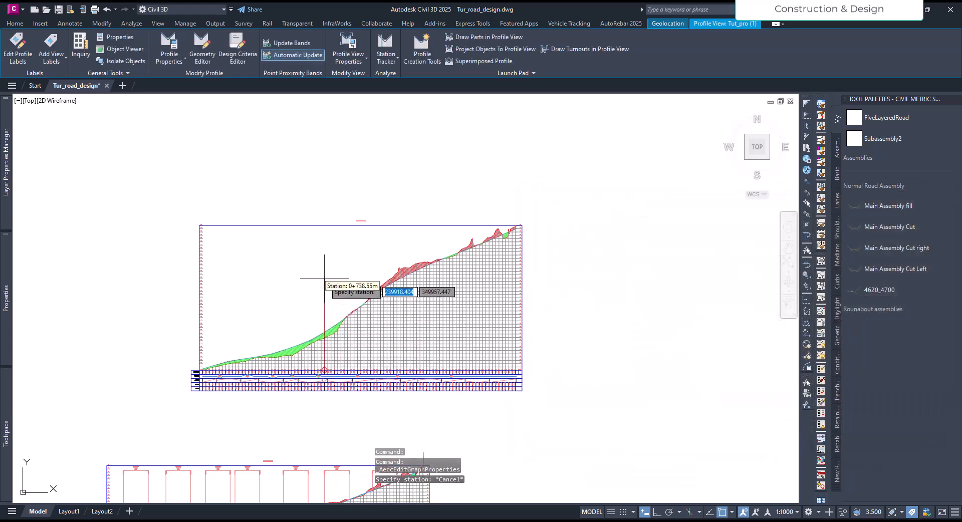
mouse_move(342, 288)
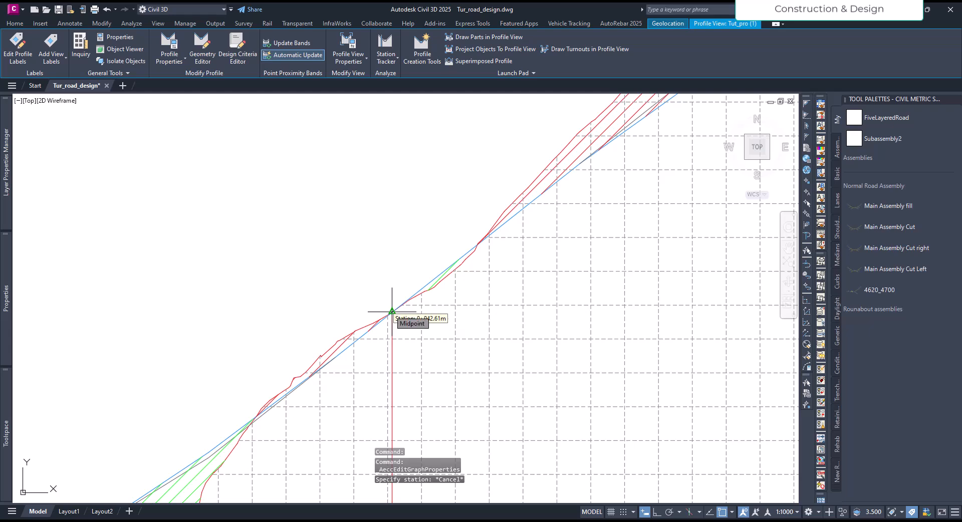
left_click(390, 314)
type("940")
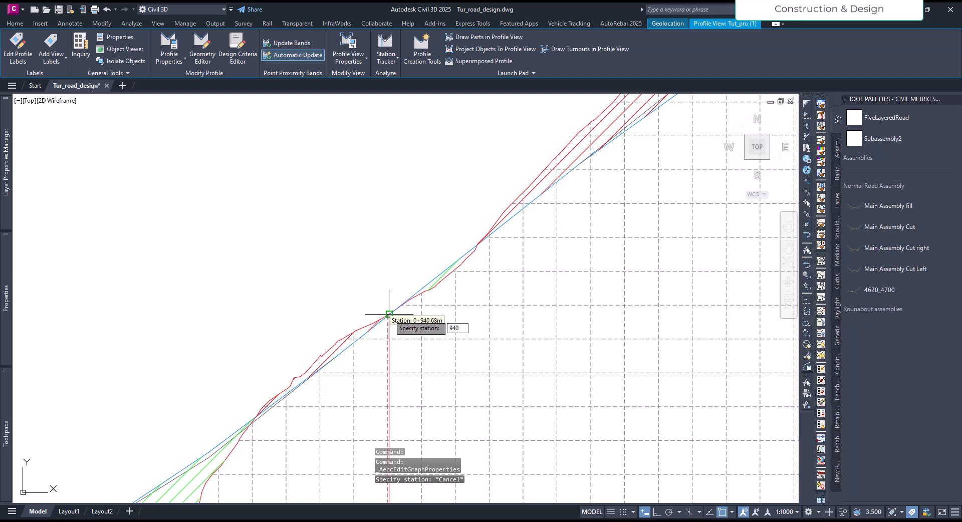
key("Return")
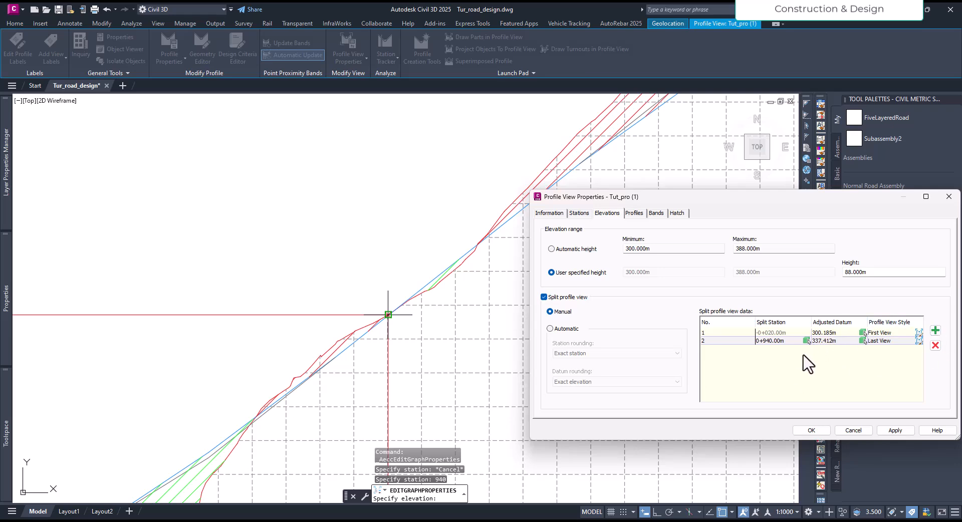
mouse_move(932, 338)
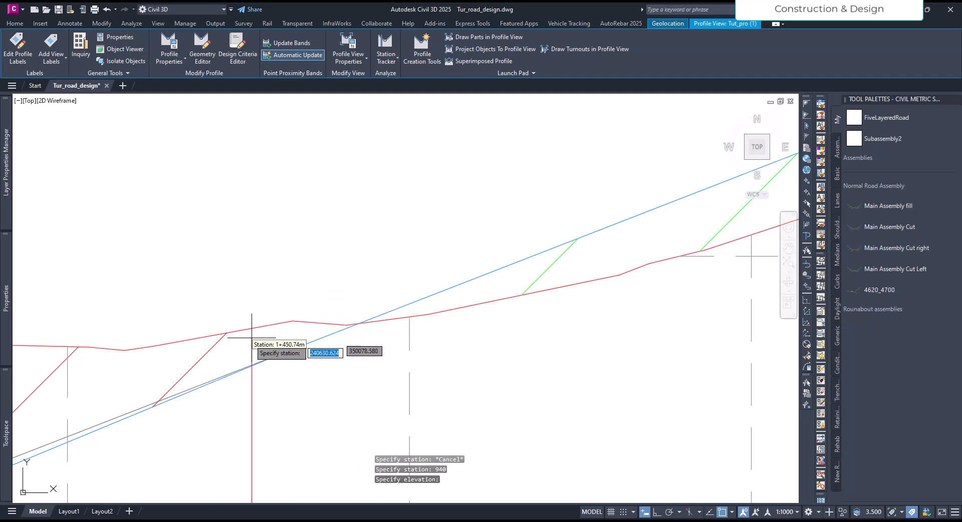
mouse_move(358, 324)
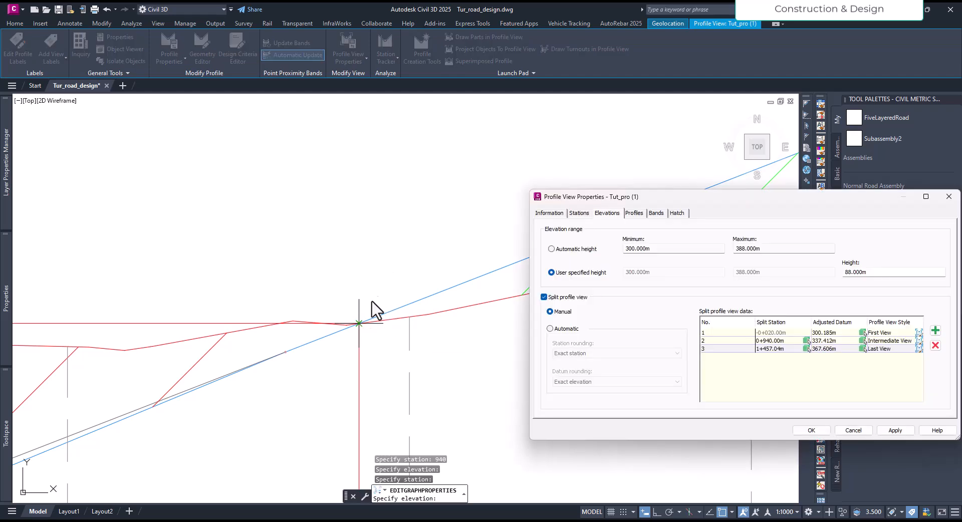
mouse_move(865, 371)
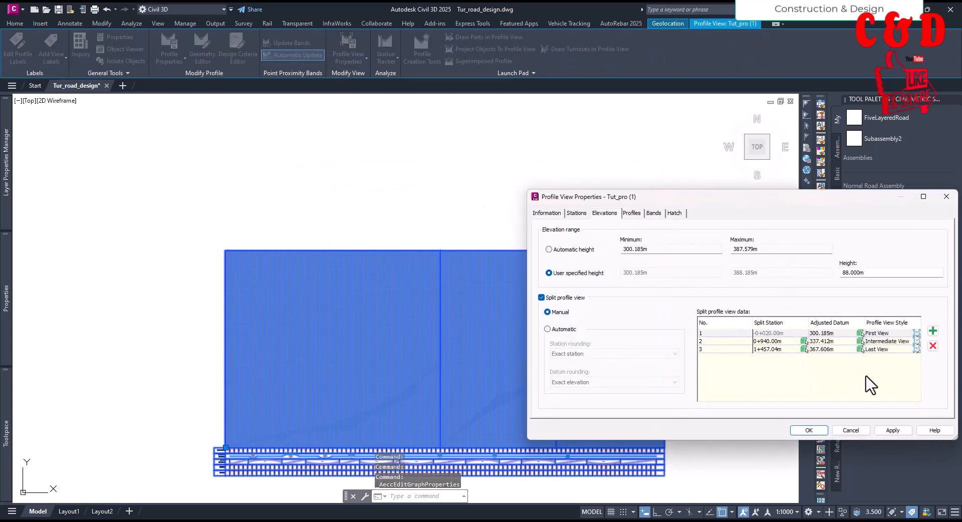
- Apply the third split at station 1+457.04, redrawing the profile in three views
left_click(807, 430)
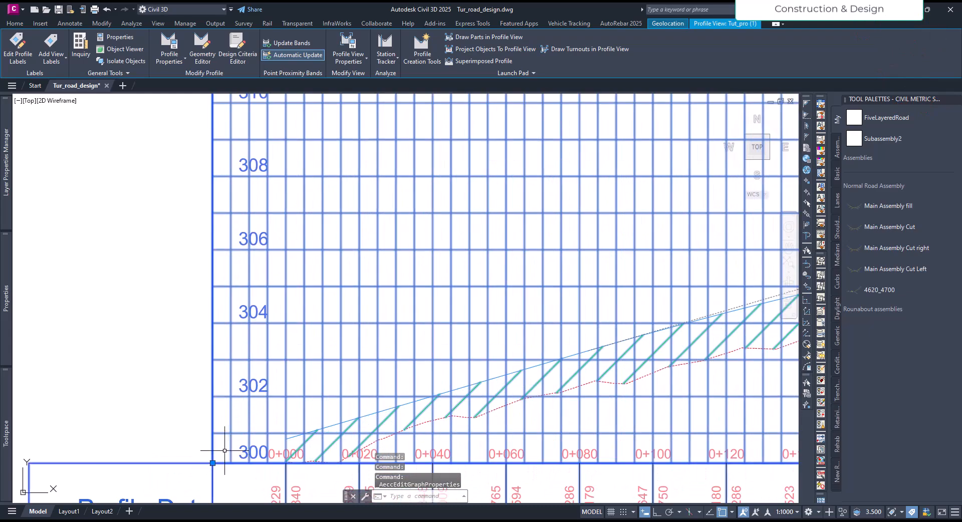
mouse_move(202, 387)
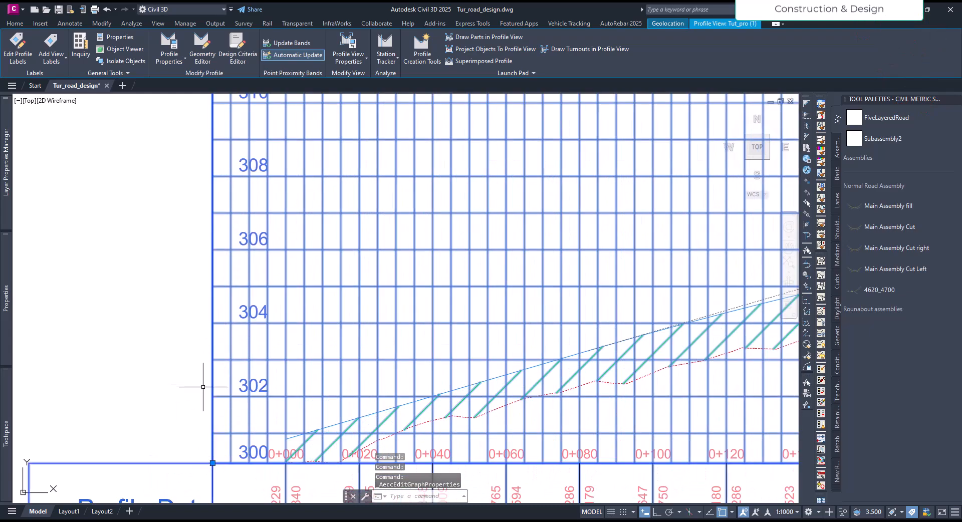
mouse_move(222, 399)
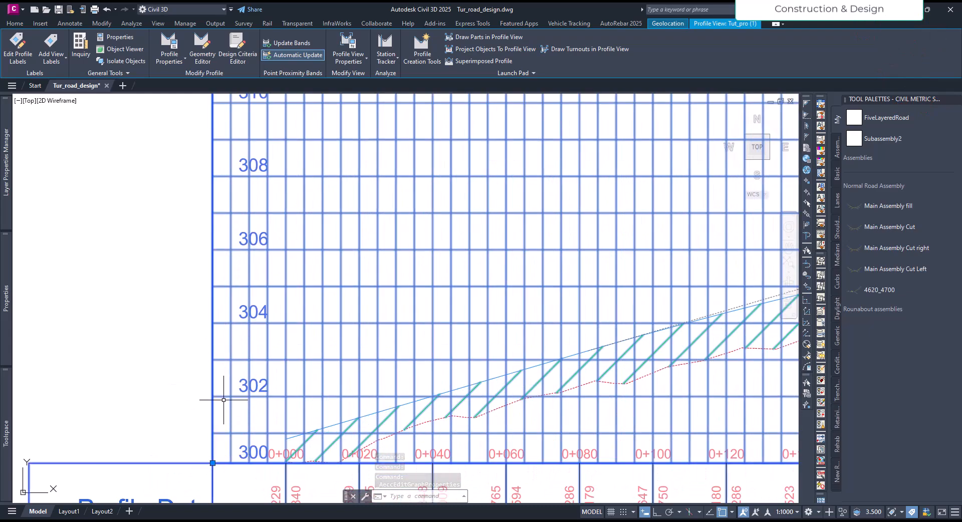
mouse_move(203, 373)
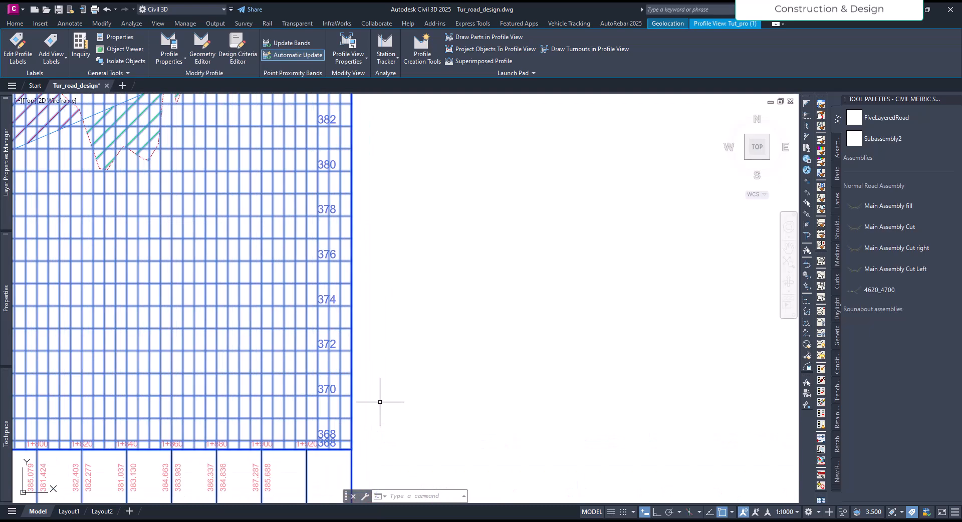
mouse_move(359, 421)
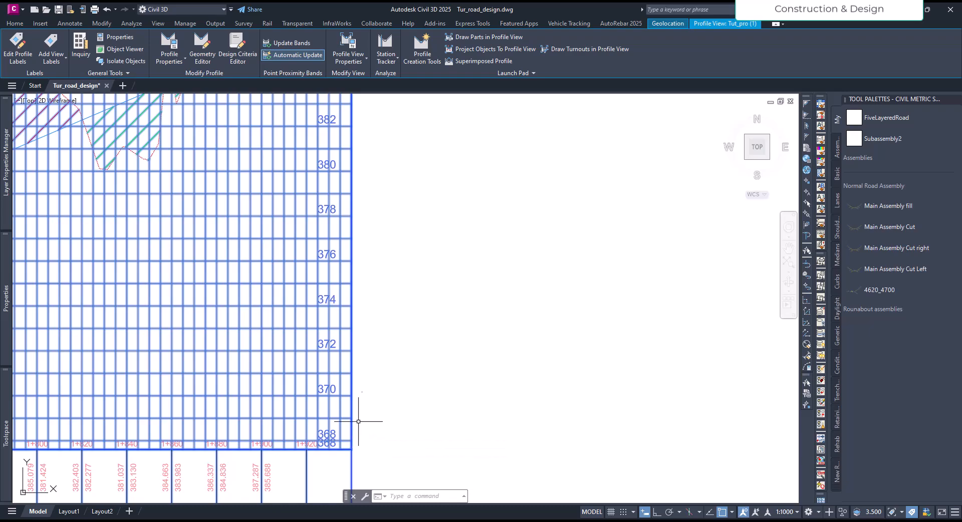
mouse_move(330, 409)
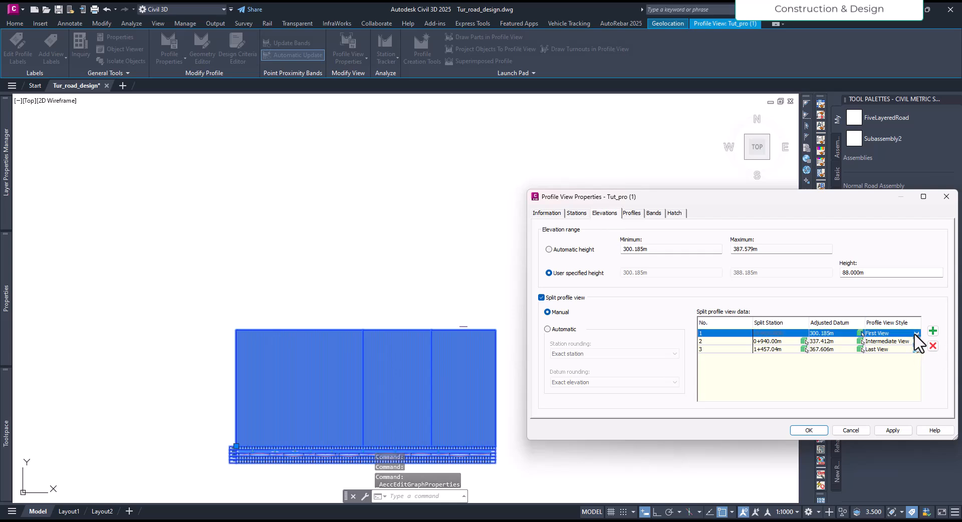
- Set each split view's style to Tut_Profile_view [Copy] and apply to the drawing
left_click(915, 333)
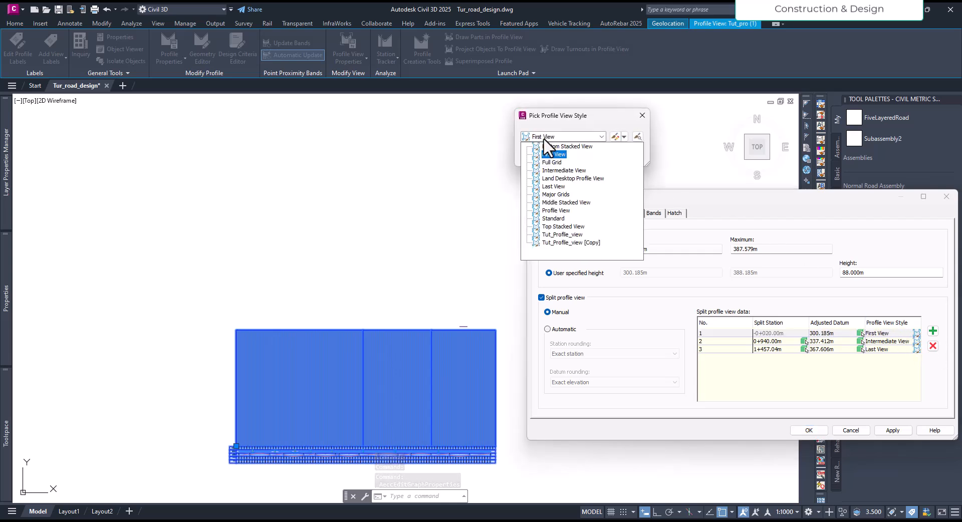
left_click(570, 242)
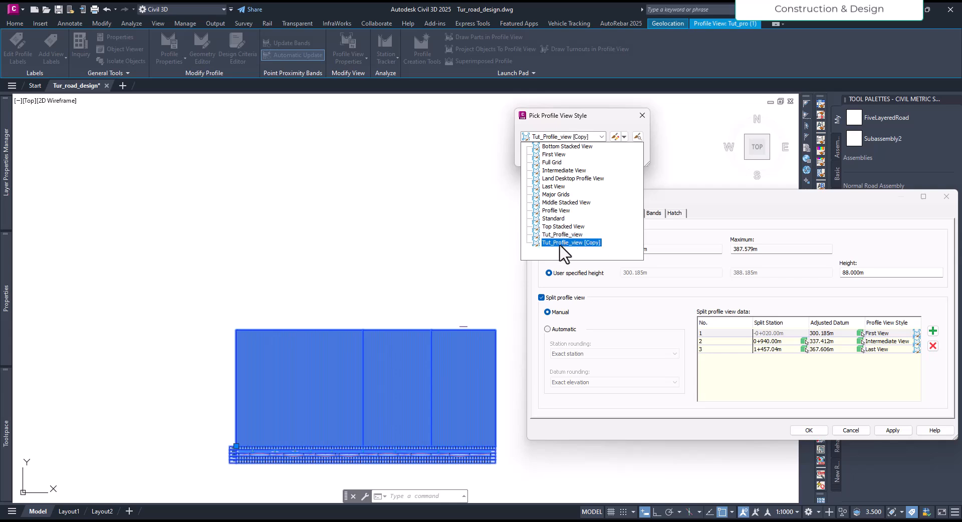
mouse_move(577, 252)
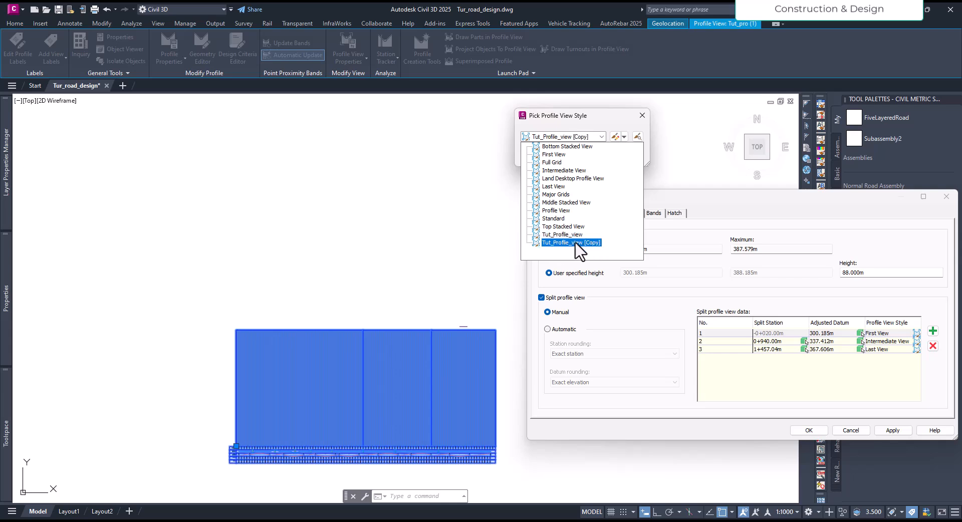
left_click(570, 243)
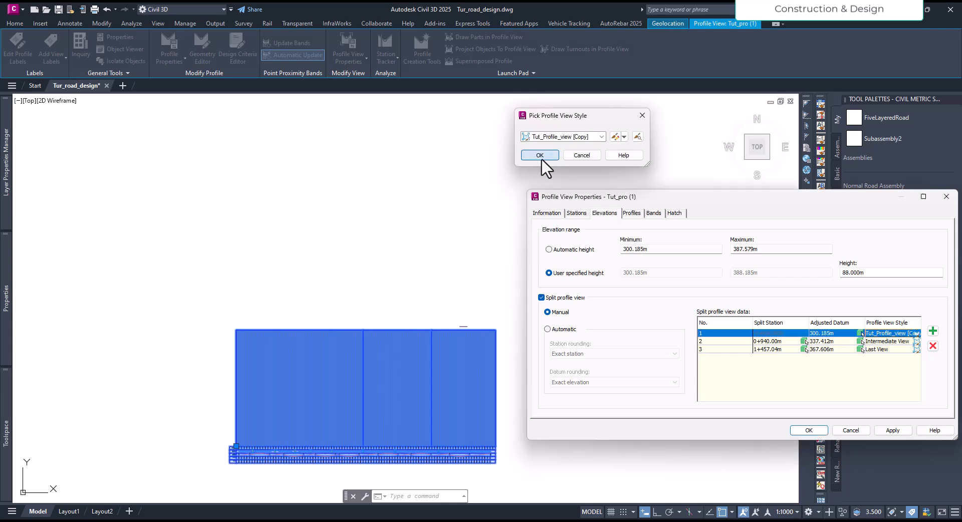
left_click(539, 154)
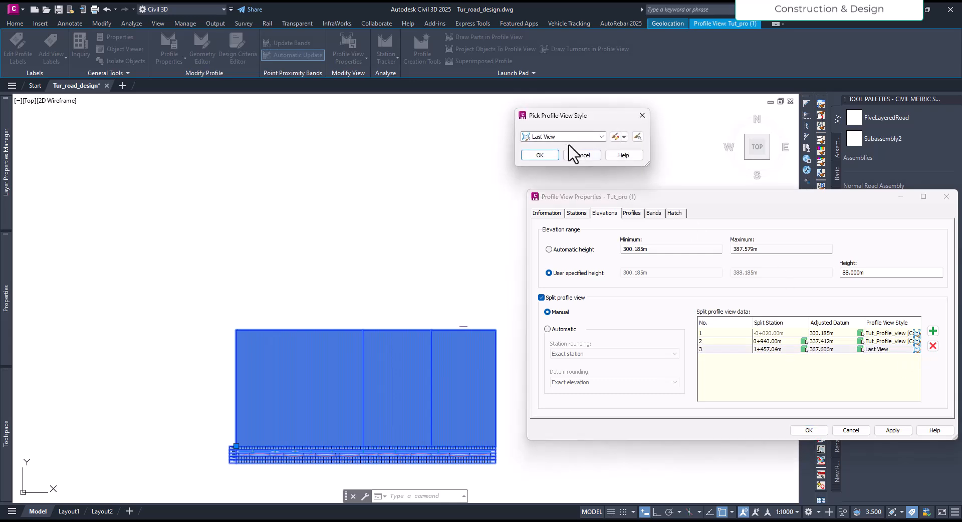
left_click(539, 154)
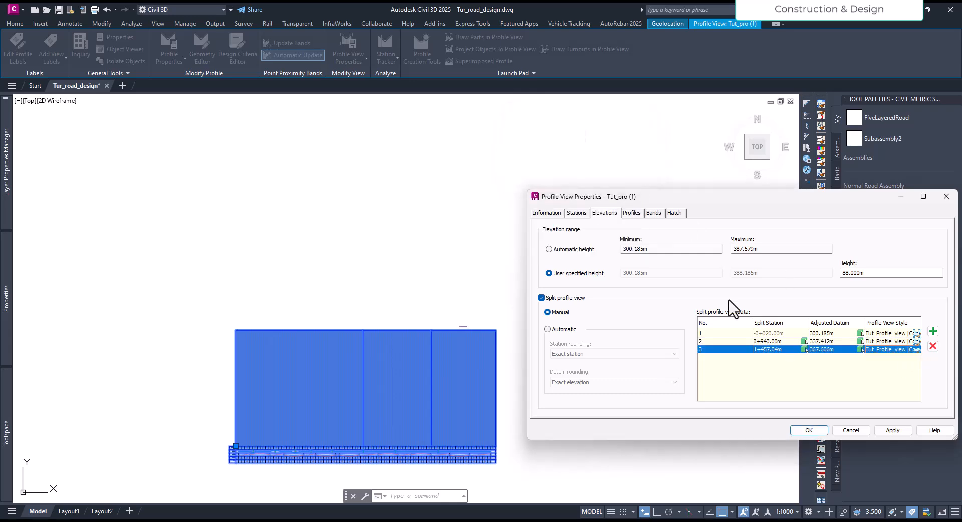
left_click(807, 429)
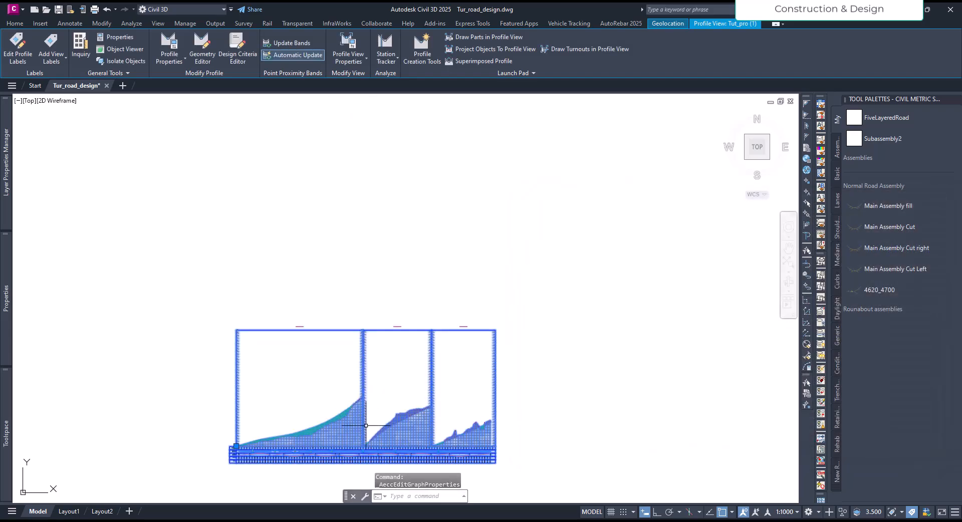
key("Escape")
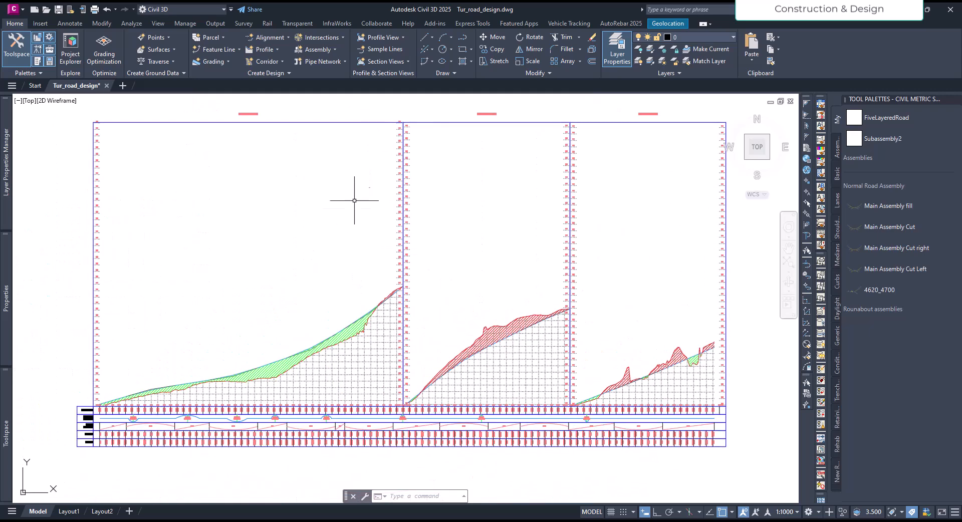
mouse_move(618, 272)
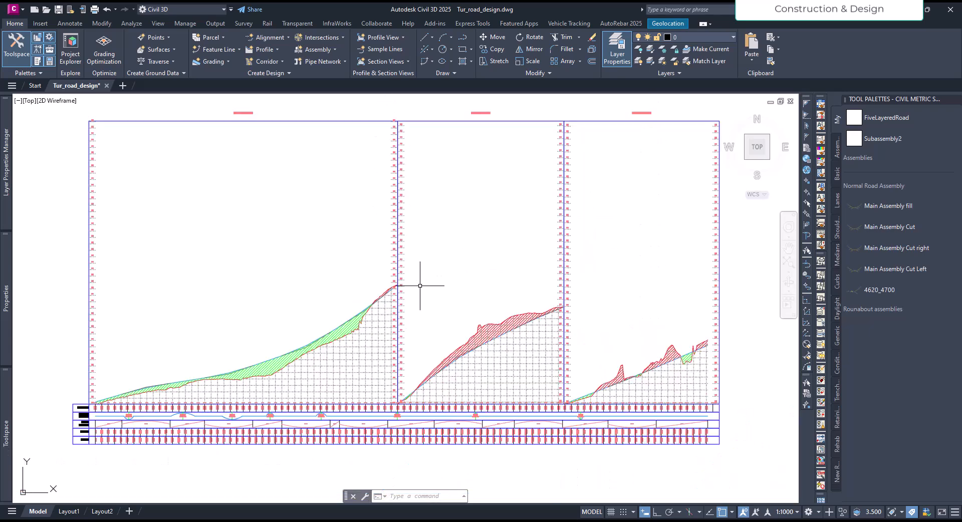
mouse_move(384, 273)
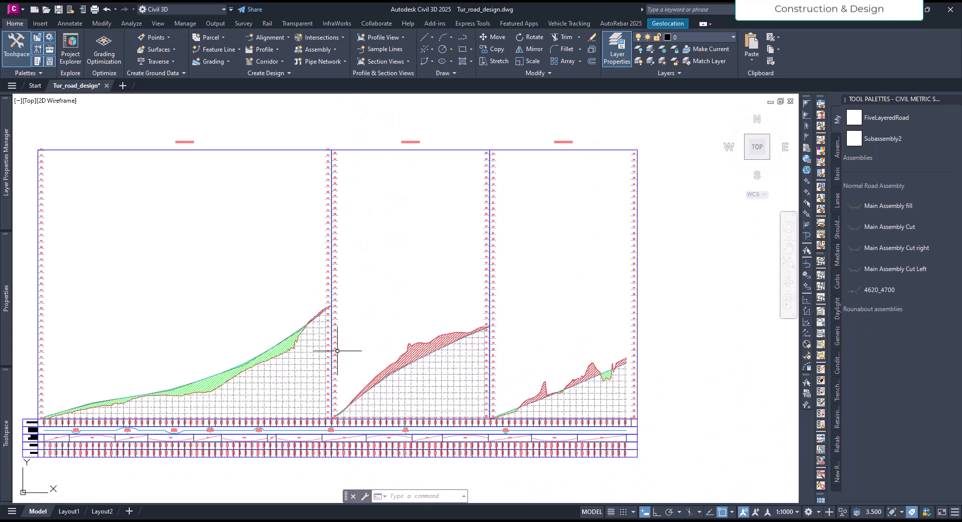
scroll("down", 3)
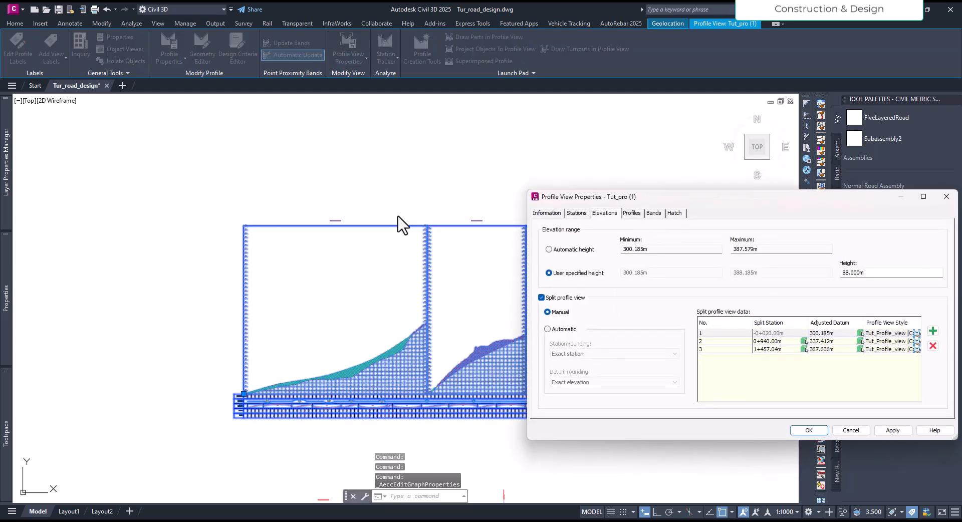
mouse_move(564, 289)
type("40")
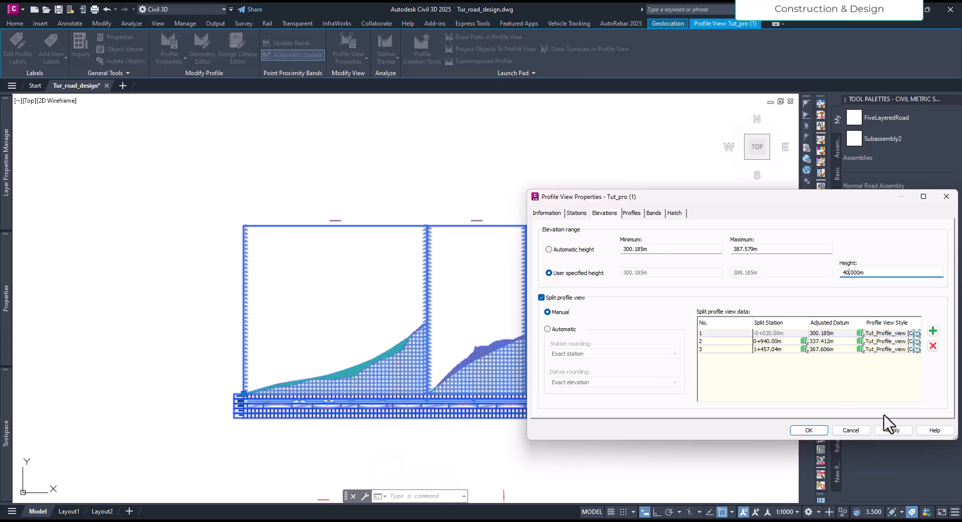
- Confirm the 40.000 m user-specified height so the split views redraw shorter
left_click(807, 430)
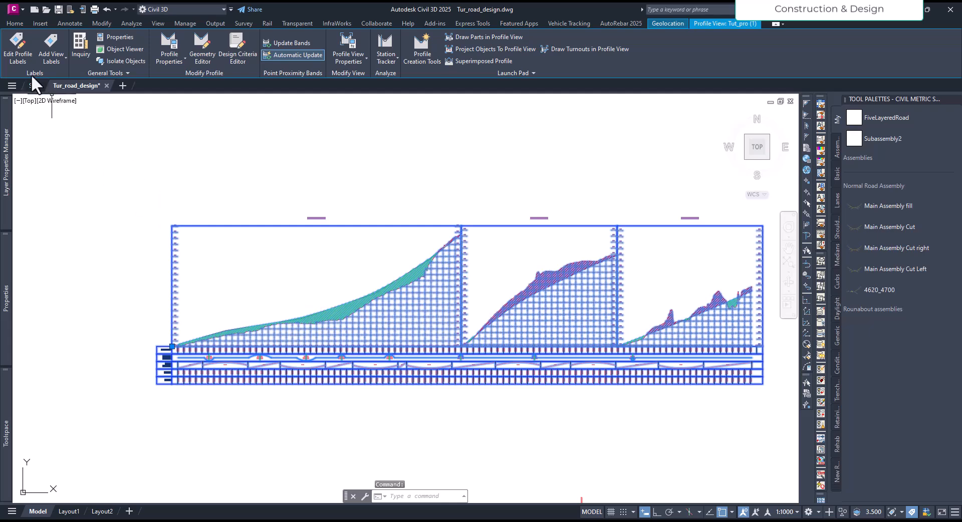
- Import the Complete Label Set onto the Tut_Dsn design profile and accept it
left_click(17, 49)
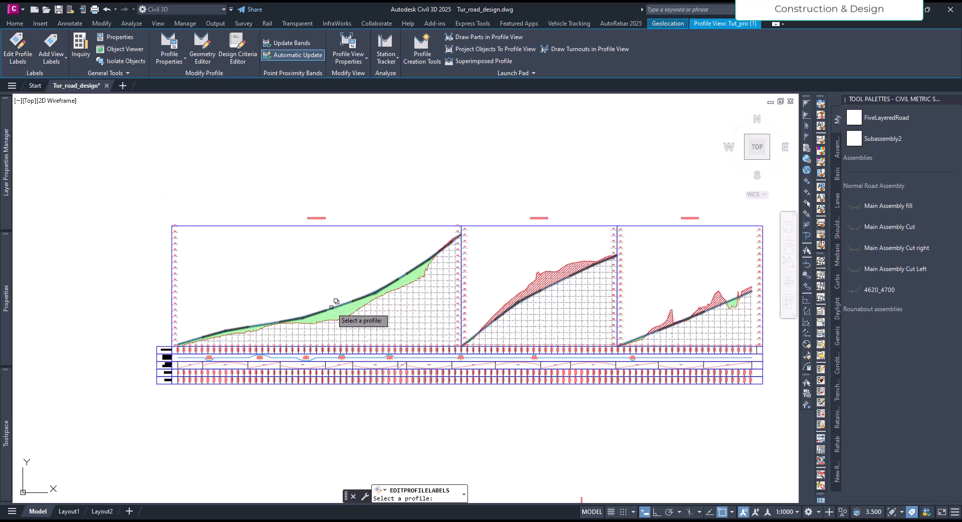
left_click(335, 300)
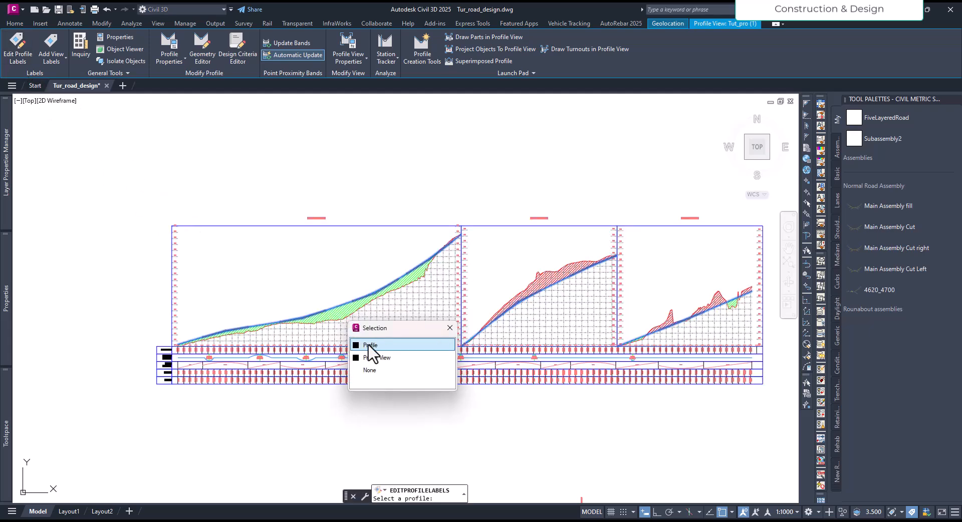
left_click(371, 344)
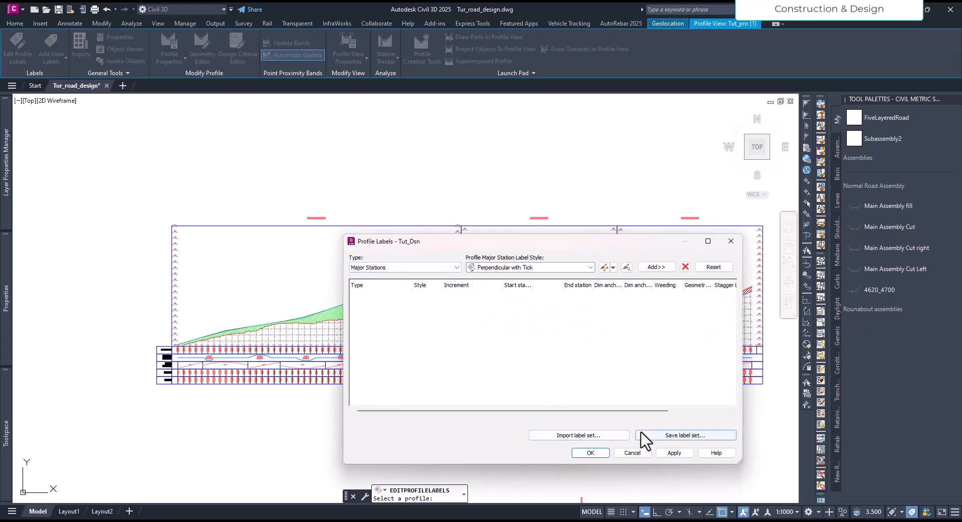
mouse_move(226, 272)
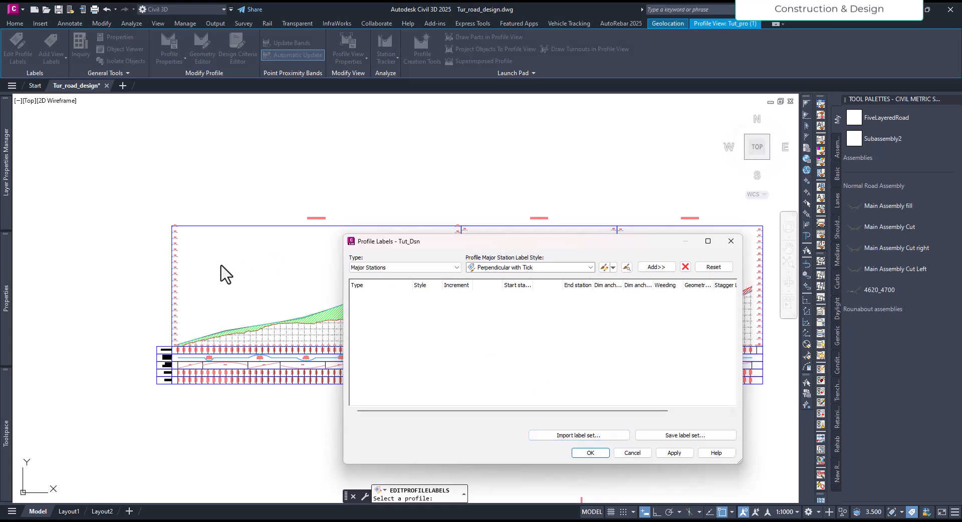
mouse_move(578, 435)
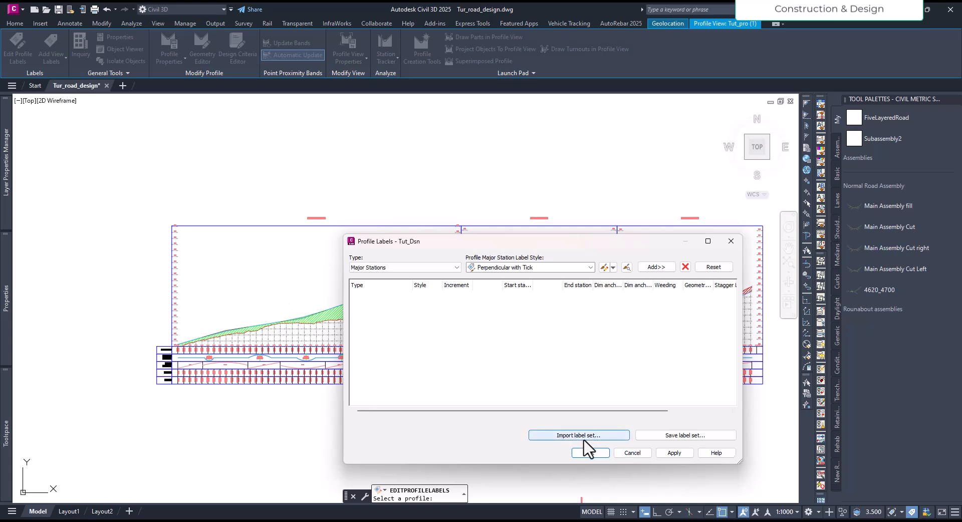
left_click(577, 435)
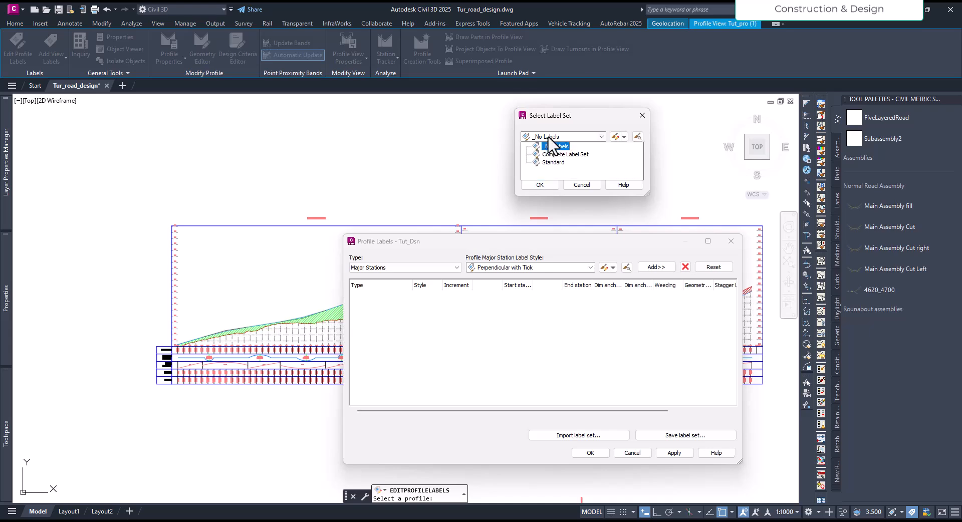
left_click(564, 154)
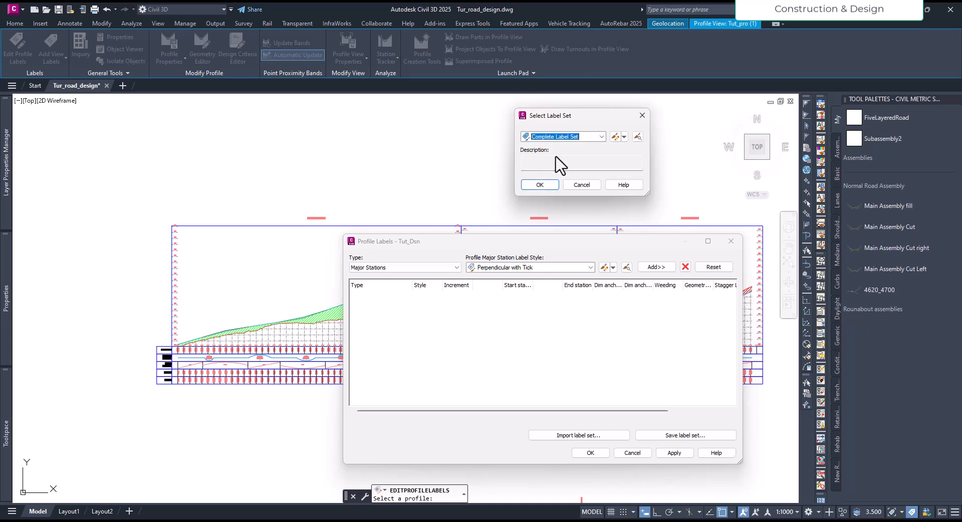
left_click(539, 184)
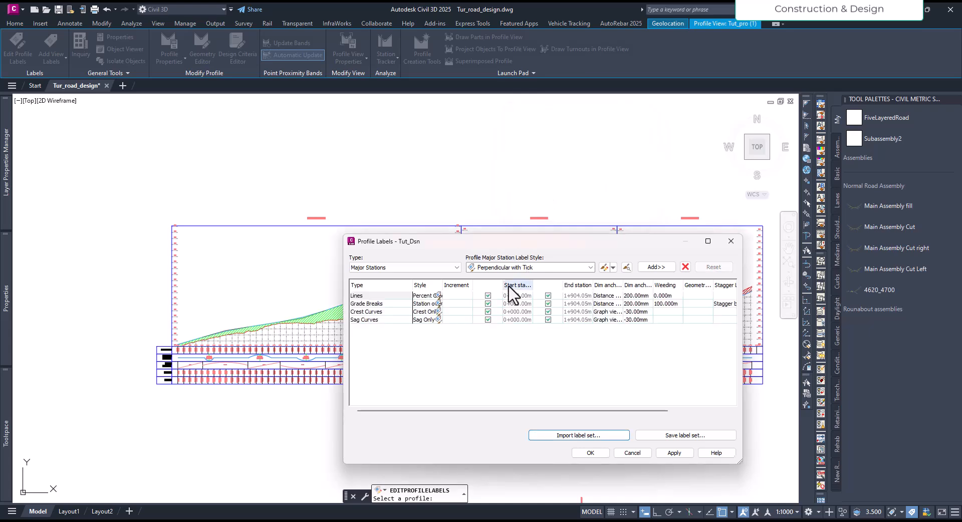
left_click(674, 453)
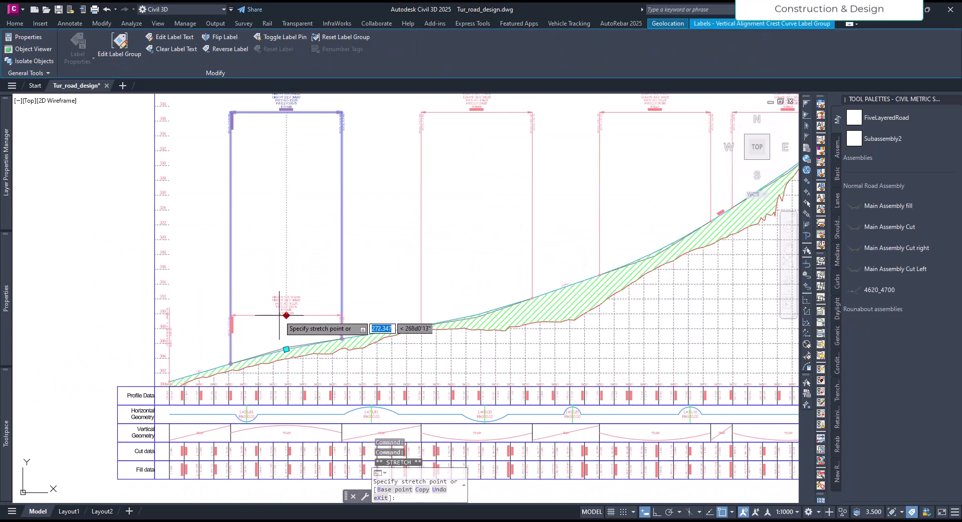
- Finish grip-moving the crest and sag curve labels above the design profile
key("Escape")
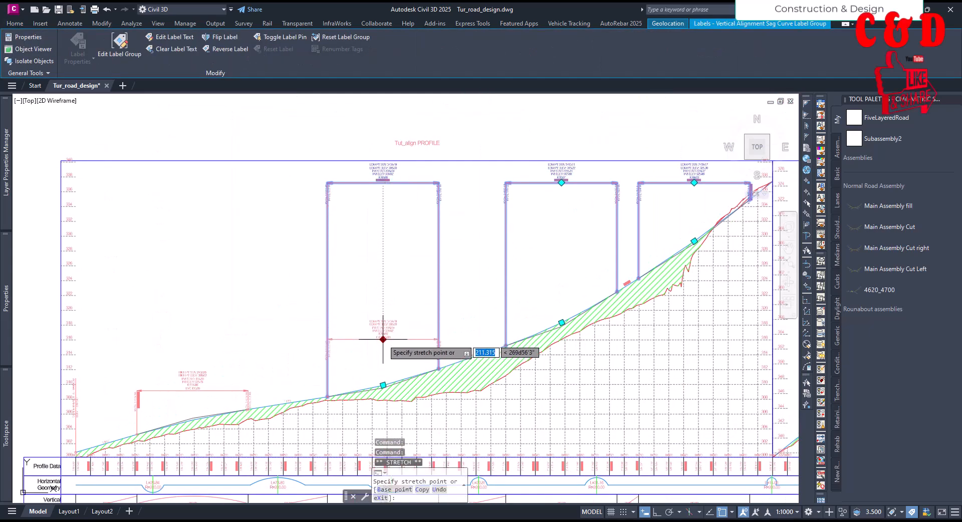
key("Escape")
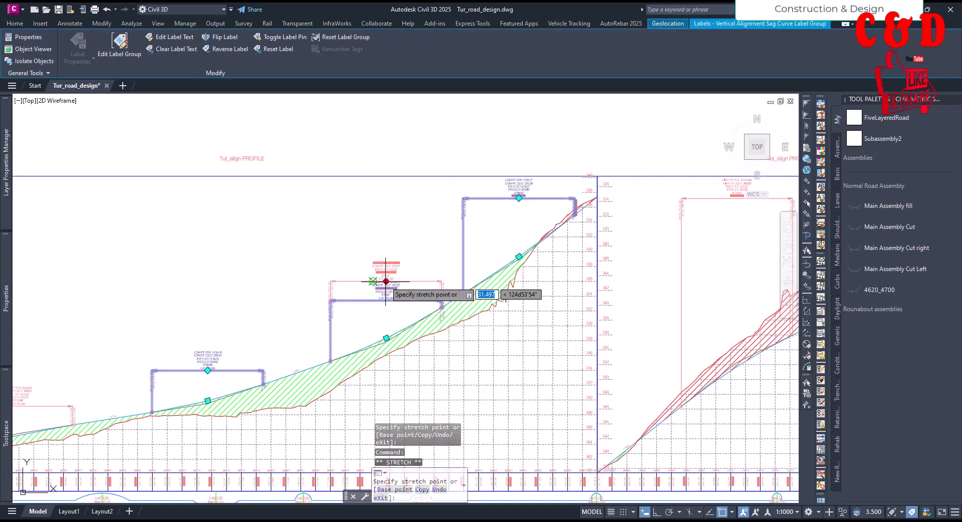
key("Escape")
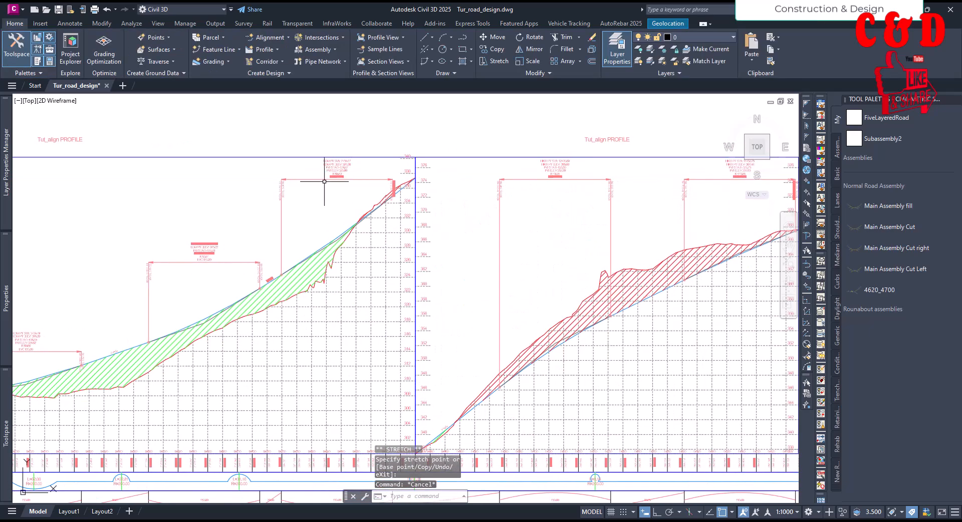